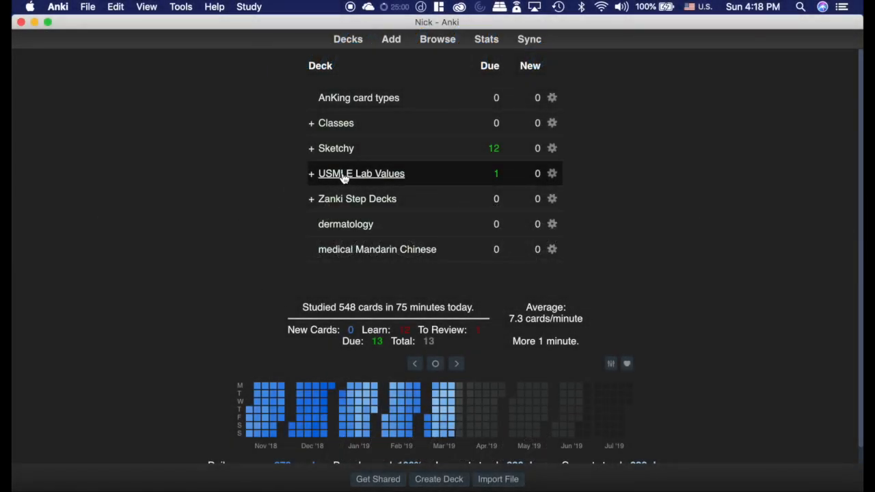
Select the USMLE Lab Values deck and start studying its due cards
{"action": "left_click", "coordinate": [361, 173]}
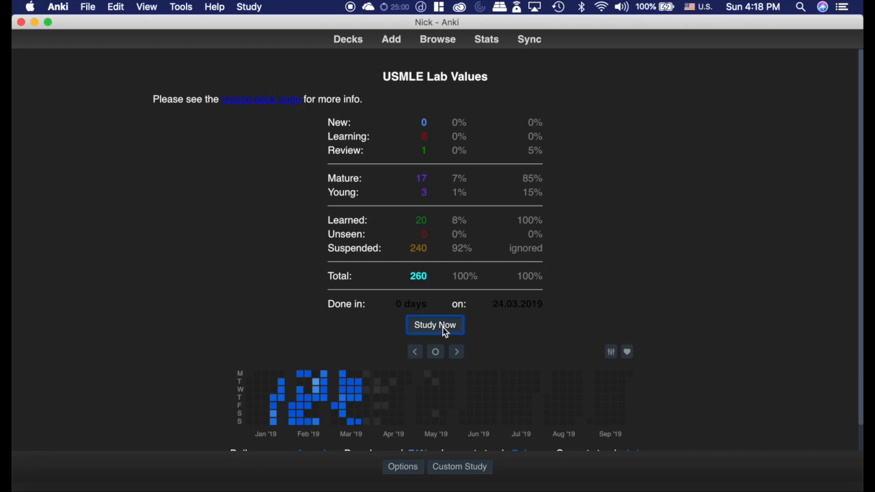
{"action": "left_click", "coordinate": [435, 324]}
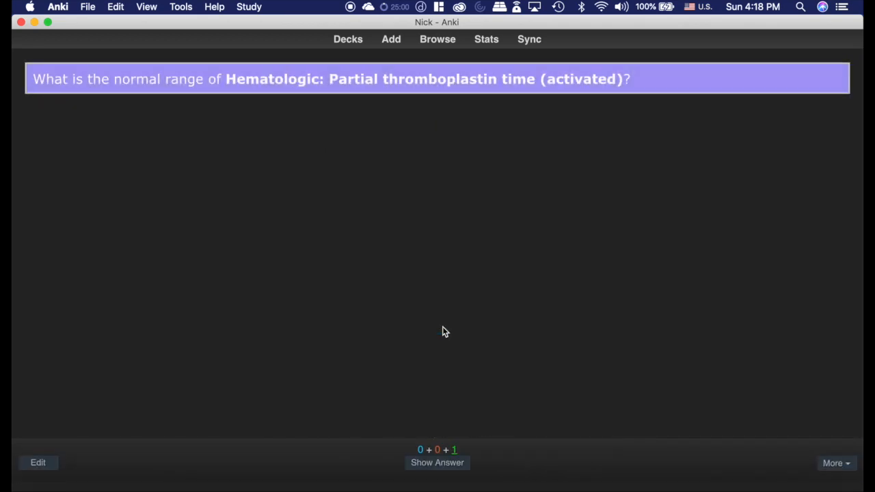
Reveal the activated partial thromboplastin time answer (25–40 seconds), then return to Decks
{"action": "left_click", "coordinate": [436, 462]}
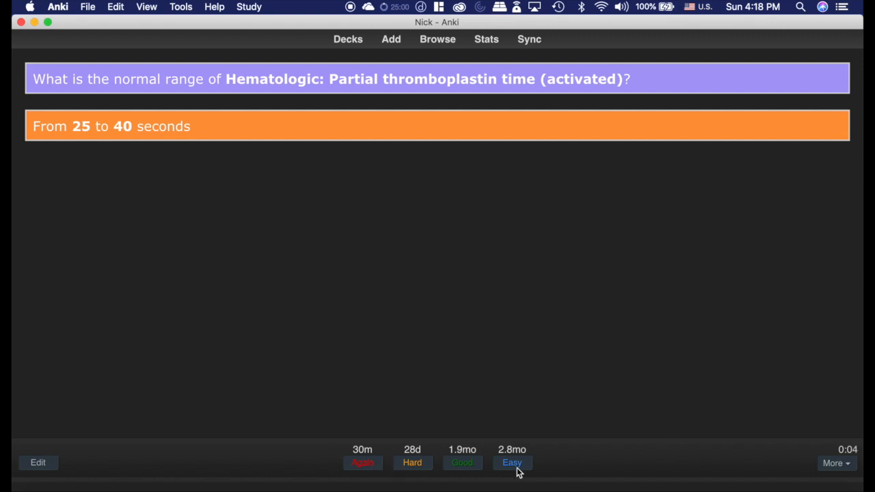
{"action": "mouse_move", "coordinate": [470, 463]}
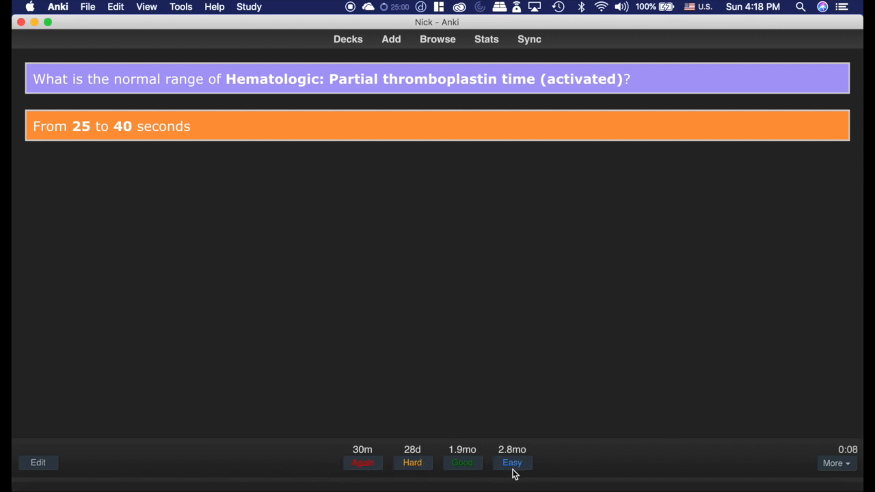
{"action": "mouse_move", "coordinate": [413, 463]}
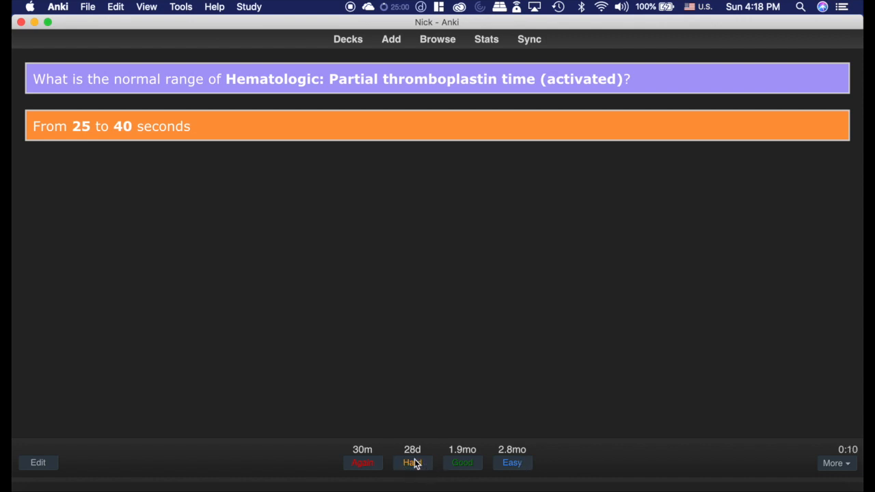
{"action": "mouse_move", "coordinate": [366, 146]}
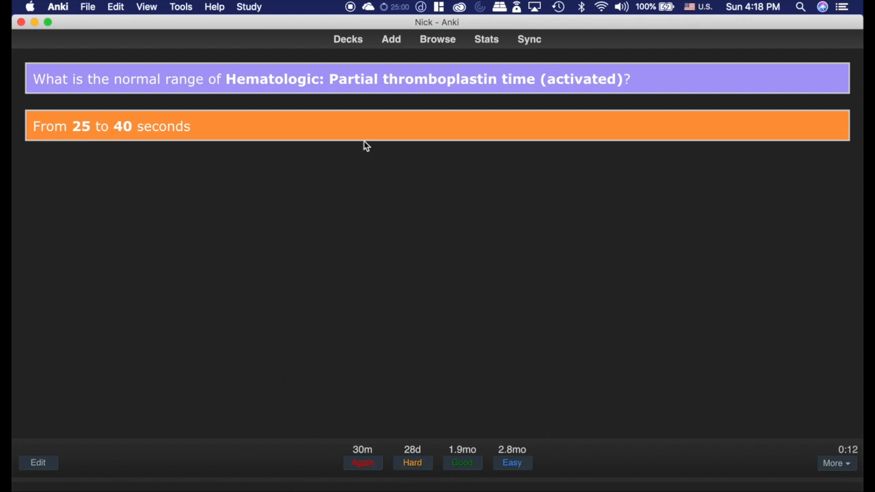
{"action": "left_click", "coordinate": [181, 6]}
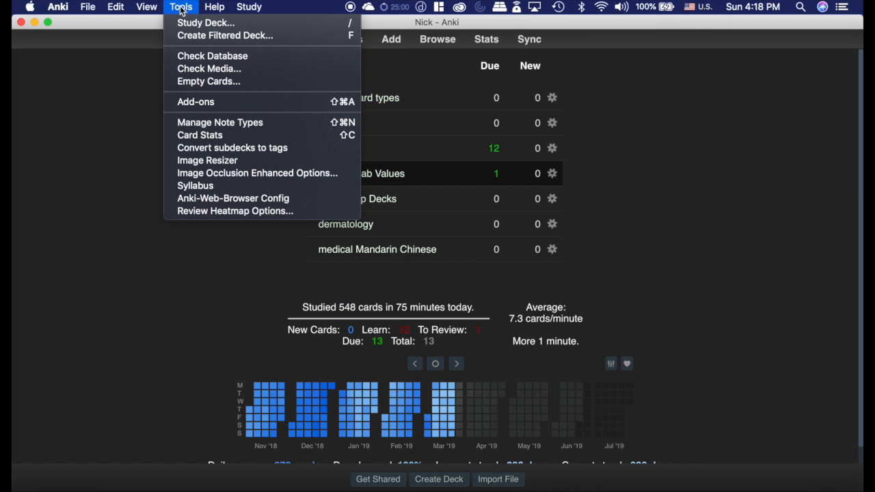
Open Button Colours Good Again's files from the Add-ons manager and launch __init__.py in IDLE
{"action": "left_click", "coordinate": [195, 101]}
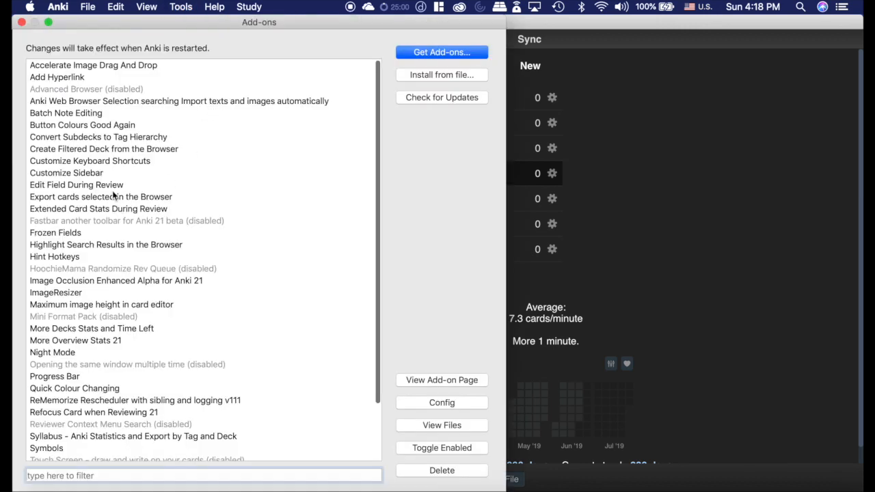
{"action": "left_click", "coordinate": [82, 124]}
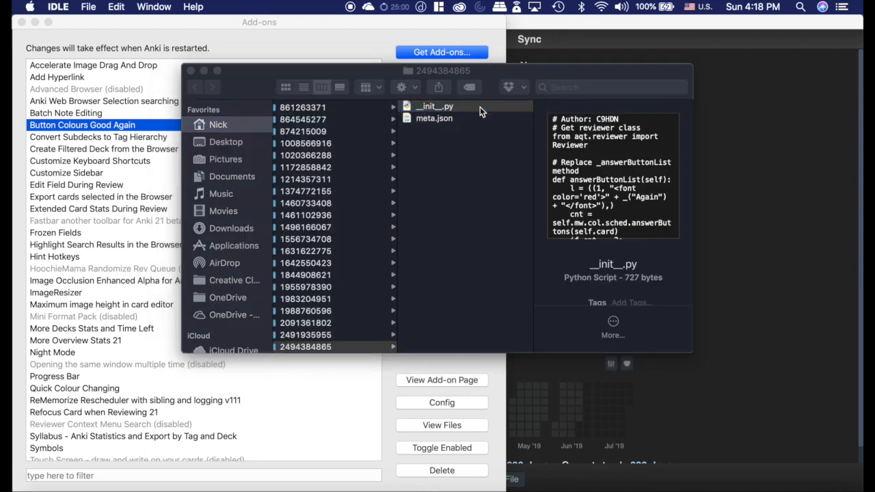
{"action": "double_click", "coordinate": [434, 106]}
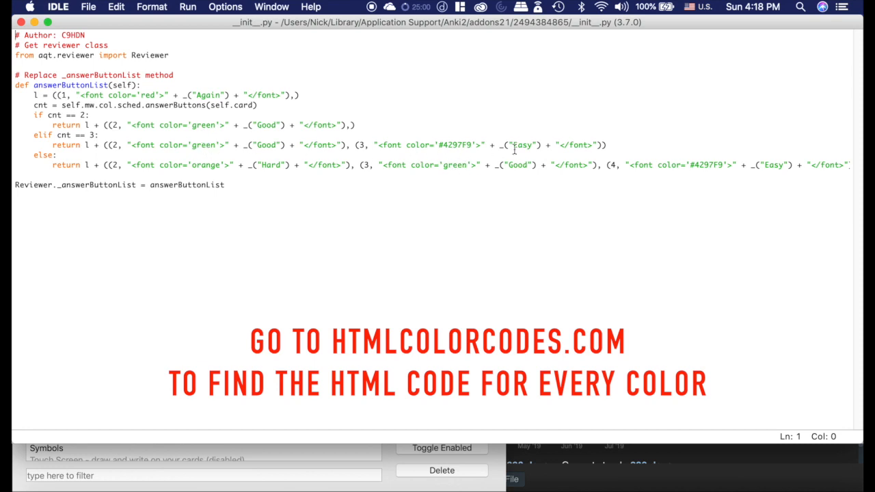
{"action": "mouse_move", "coordinate": [713, 169]}
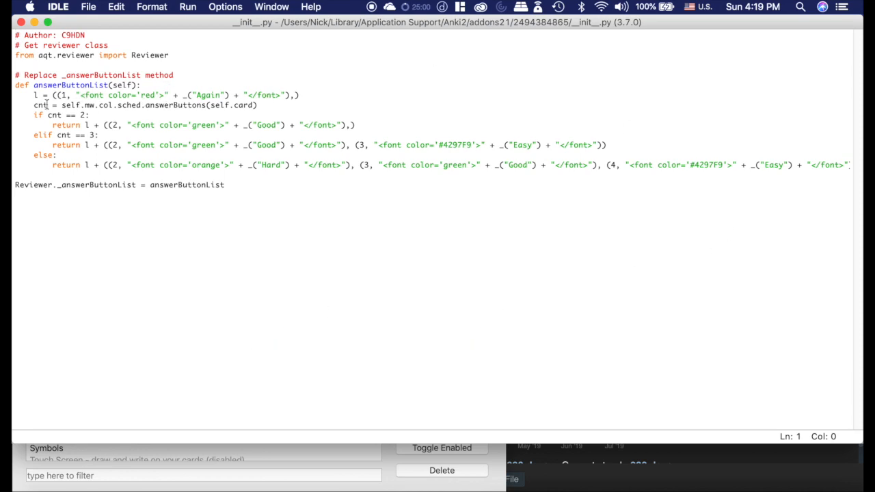
Close the __init__.py editor after reviewing the answer button font colour codes
{"action": "left_click", "coordinate": [187, 7]}
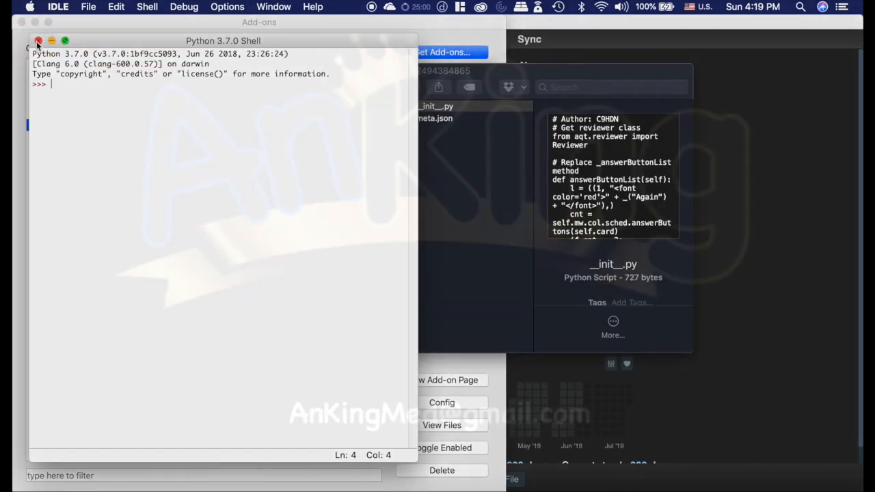